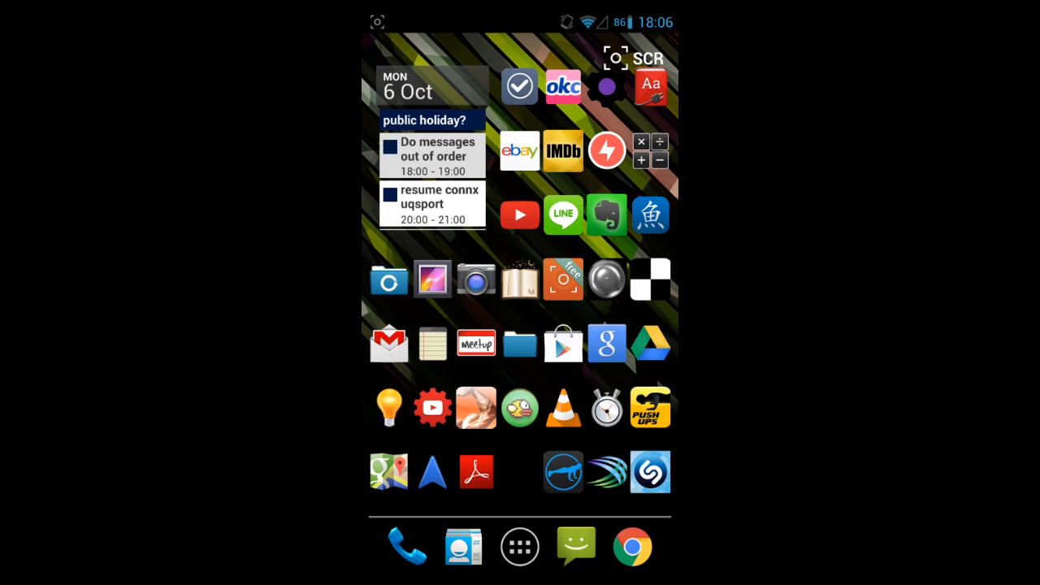
Search the Play Store for "sms backup" and open the SMS Backup + listing.
left_click(575, 545)
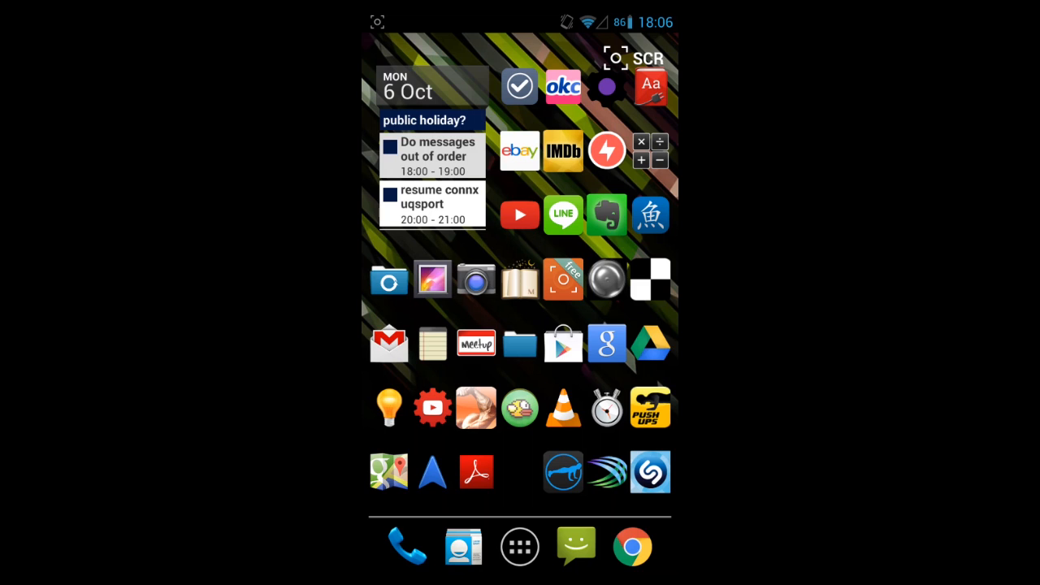
left_click(562, 343)
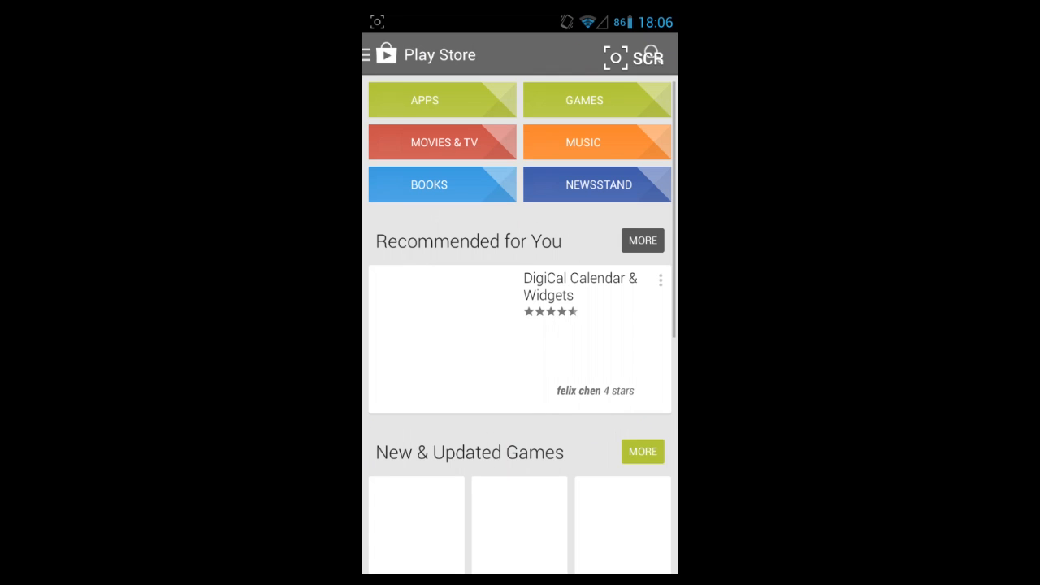
type("sms")
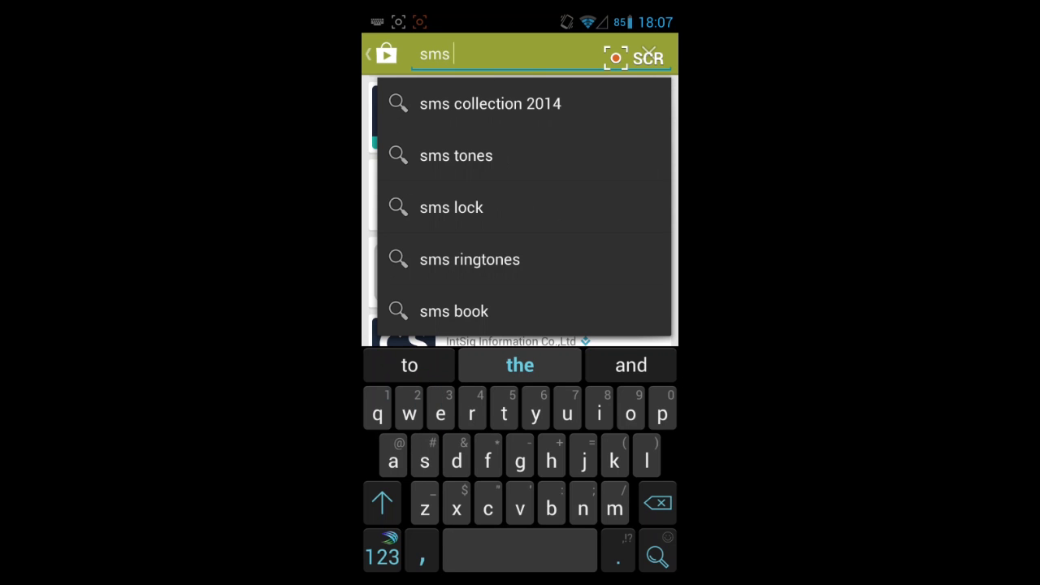
type("backu")
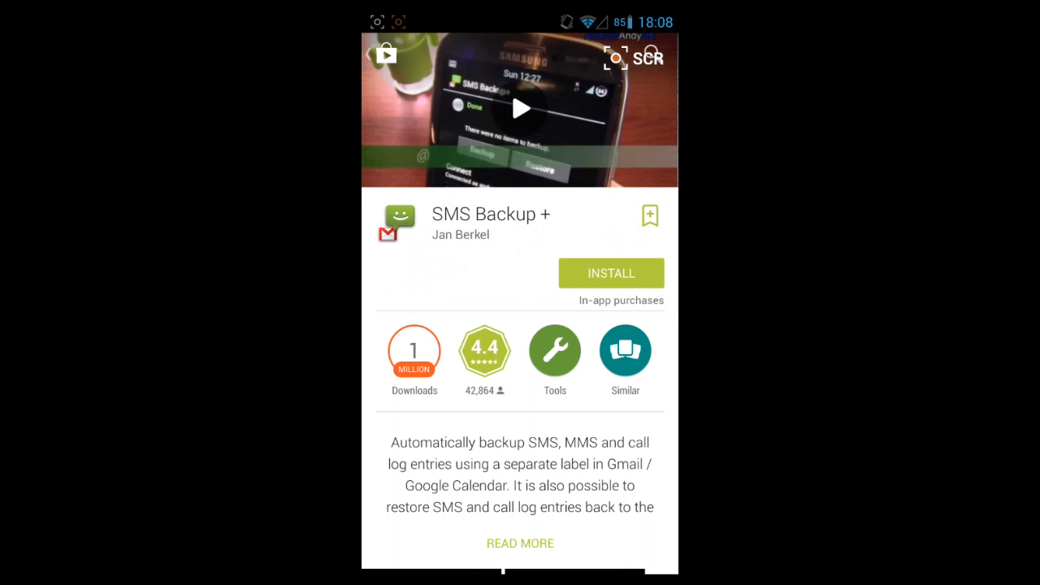
Install SMS Backup + from its listing and launch it once installed.
left_click(611, 273)
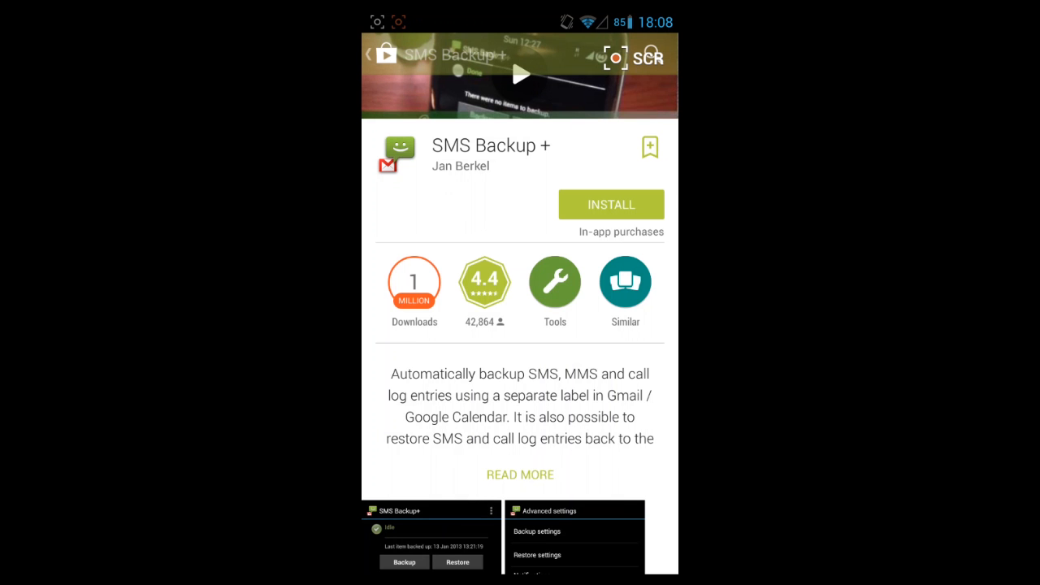
left_click(611, 204)
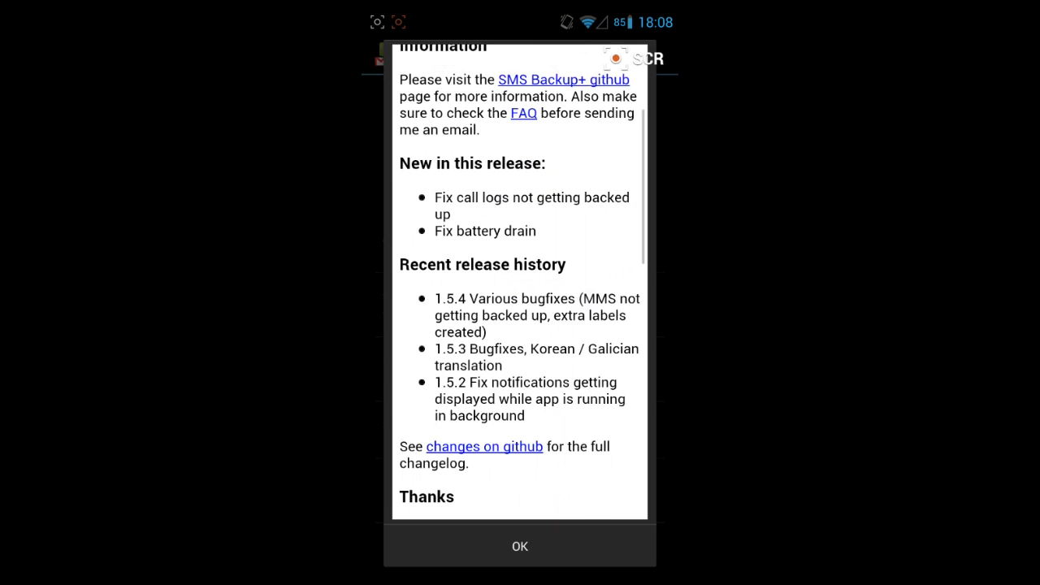
Dismiss the changelog, connect the Google account and allow mail access.
left_click(520, 546)
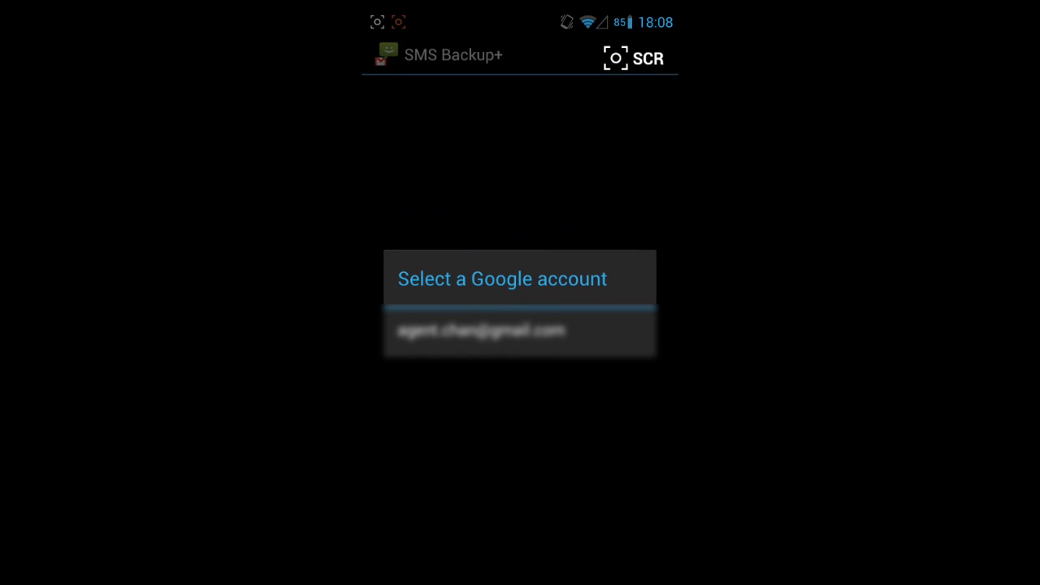
left_click(520, 330)
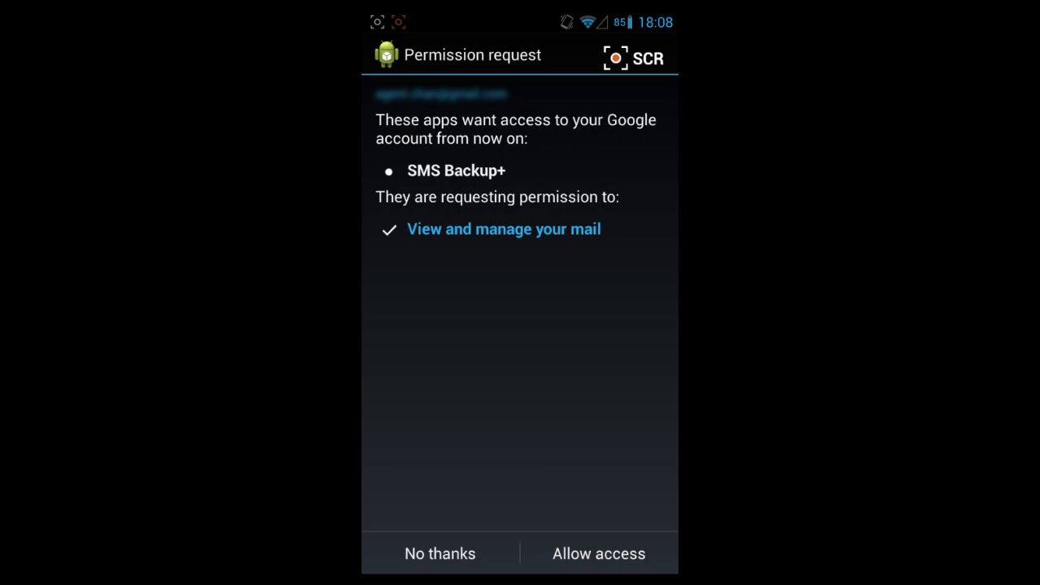
left_click(598, 552)
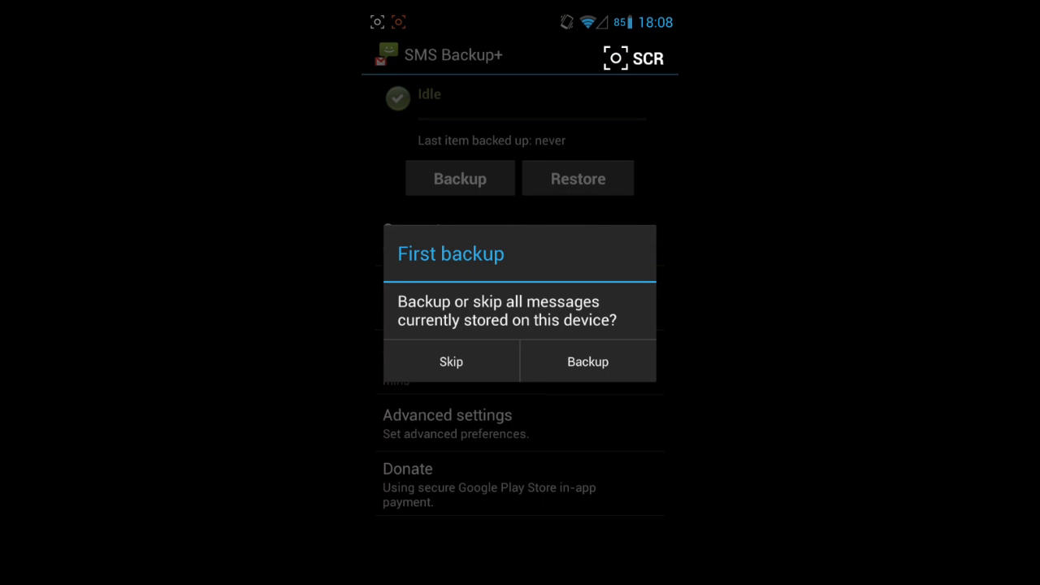
Choose Backup in the First backup dialog to back up all 808 existing messages.
left_click(586, 361)
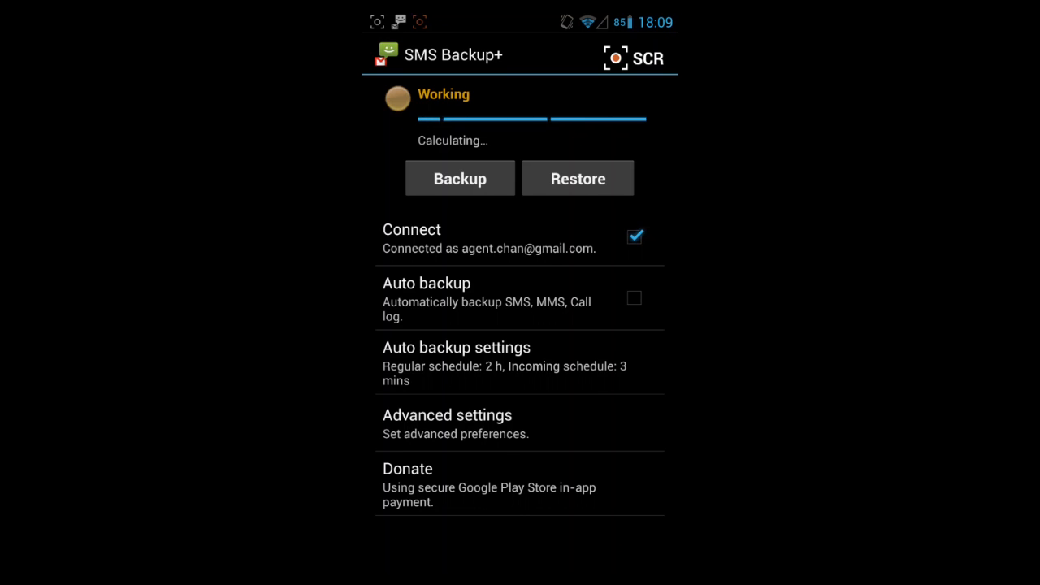
left_click(458, 177)
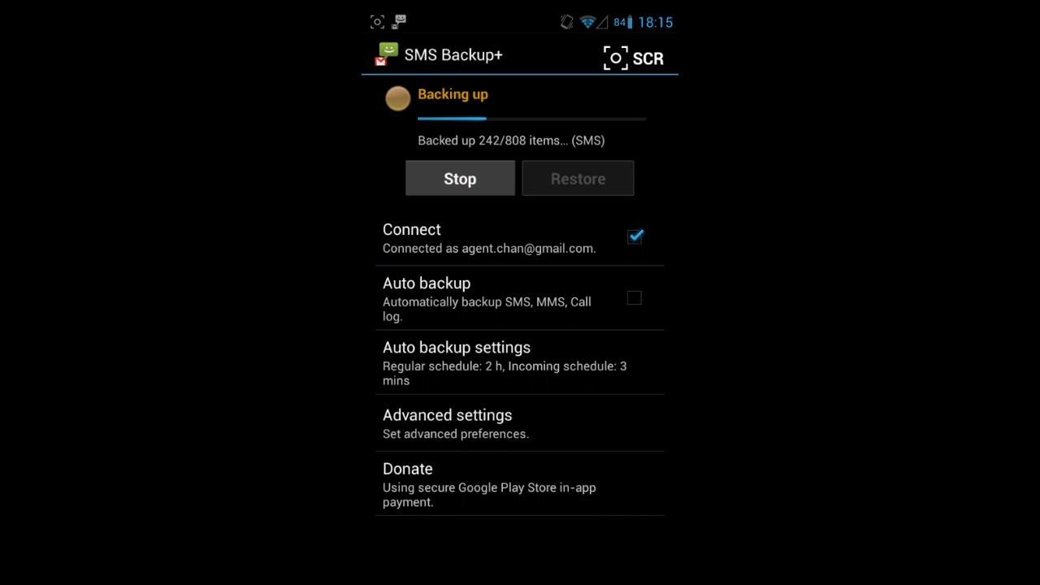
In Advanced settings > Backup settings, untick Backup Call log, keeping SMS and MMS on.
left_click(448, 416)
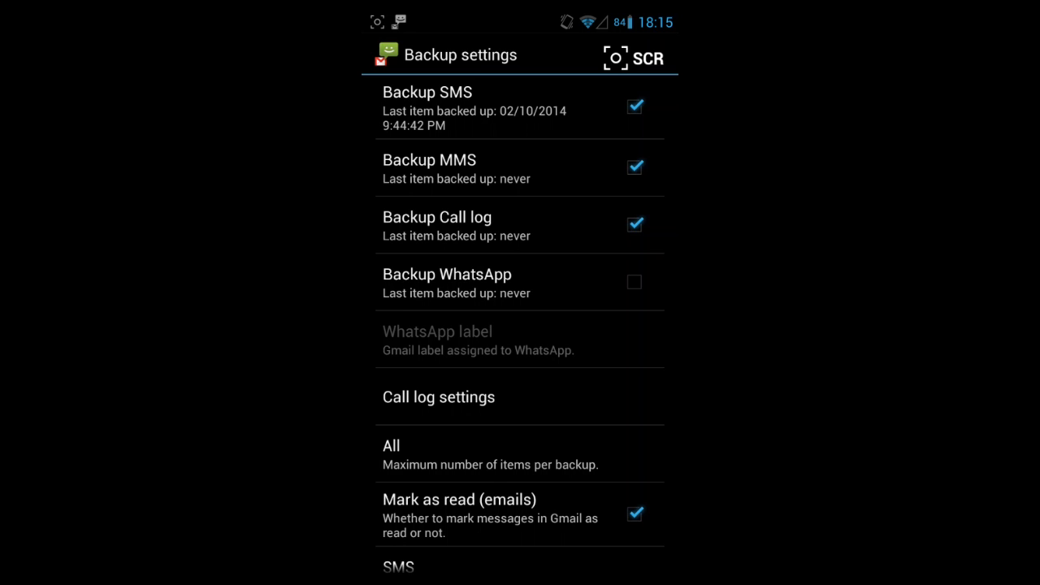
left_click(634, 224)
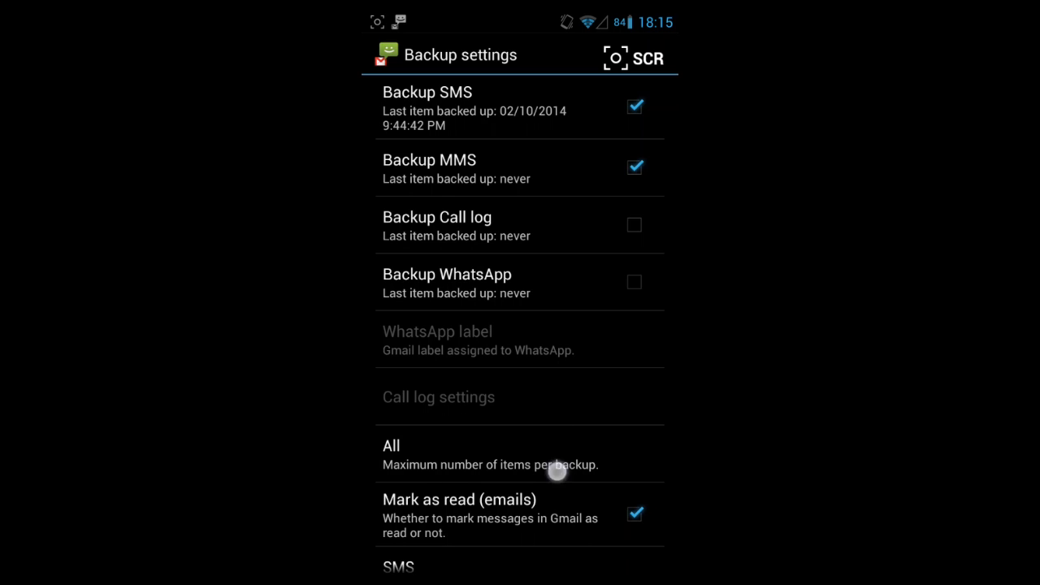
scroll("down", 3)
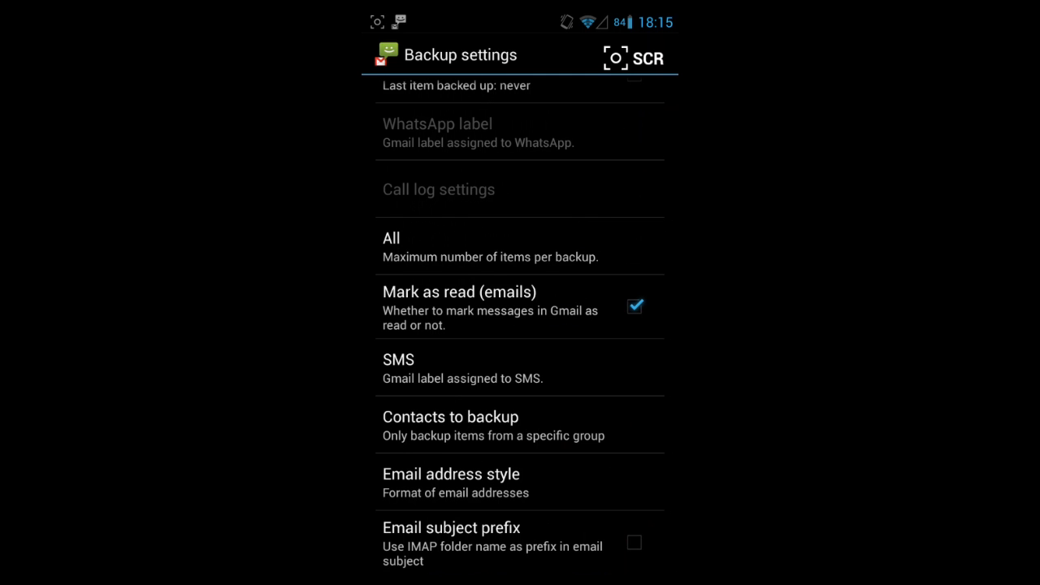